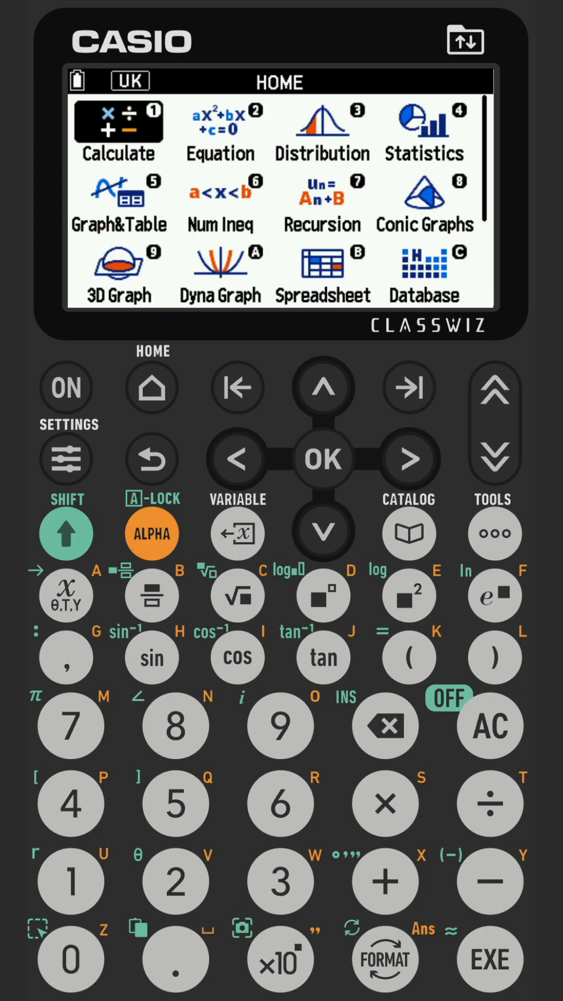
mouse_move(325, 388)
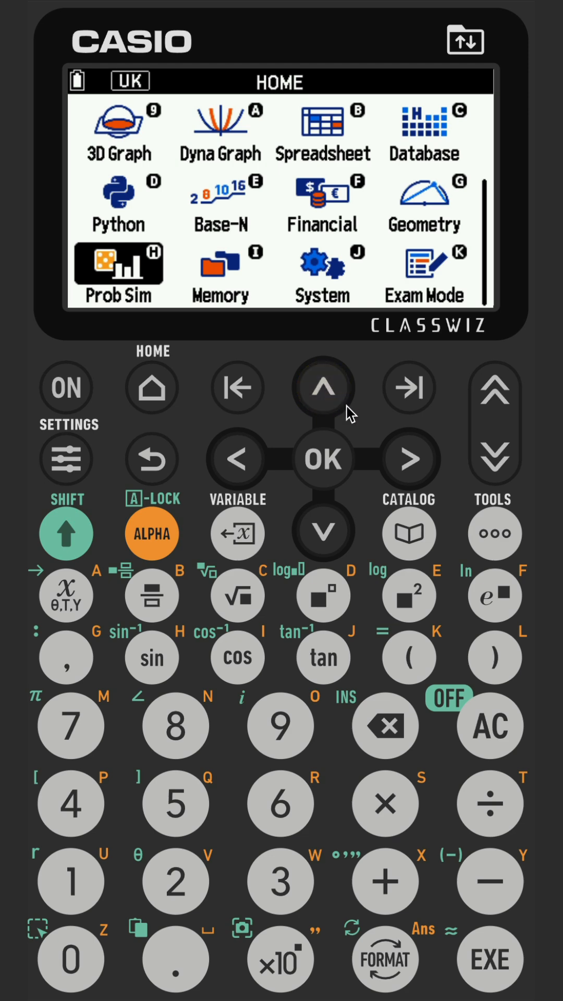
Move the Home-menu highlight along the apps onto Exam Mode
click(410, 459)
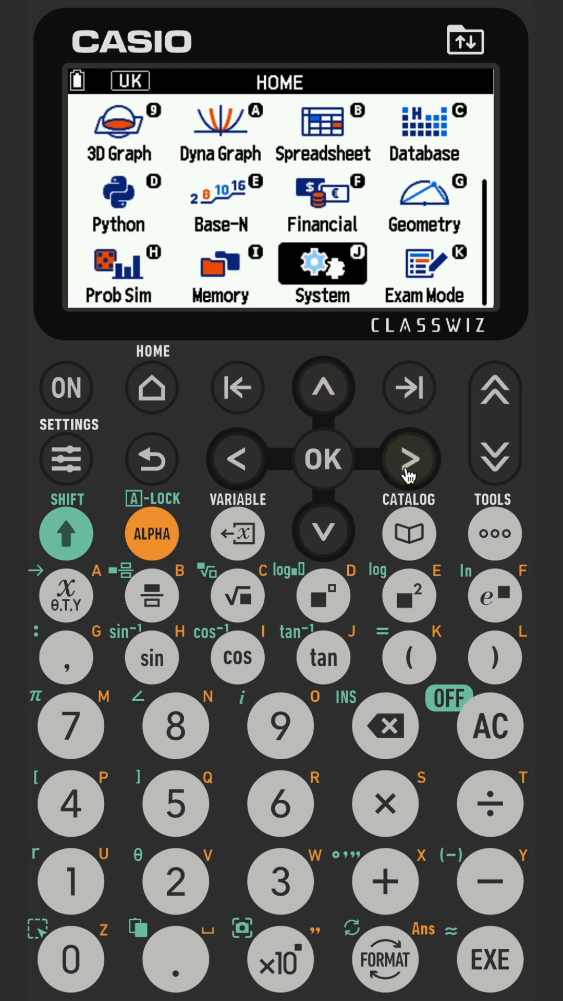
click(409, 459)
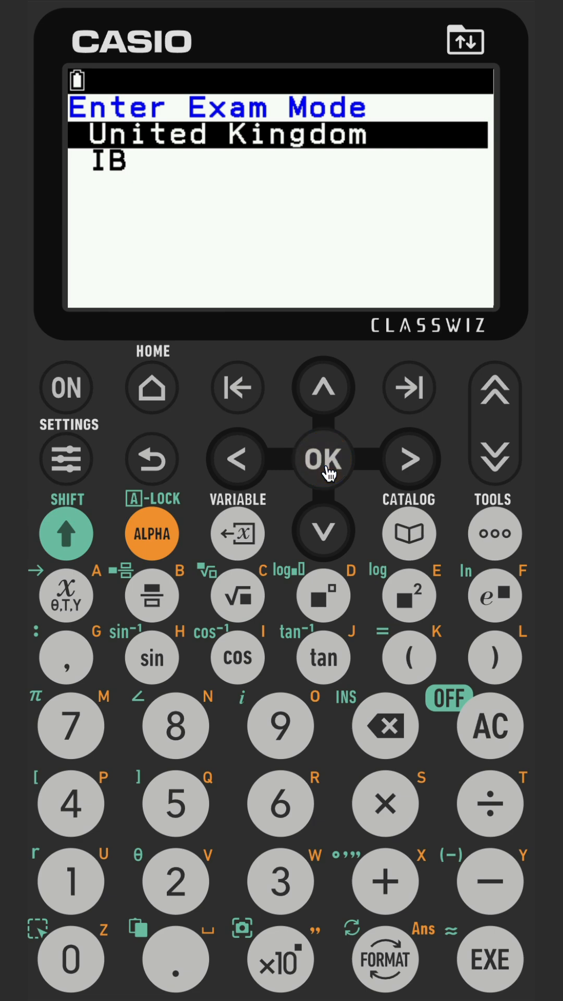
Choose United Kingdom, bringing up the Enter Exam Mode confirmation
click(323, 458)
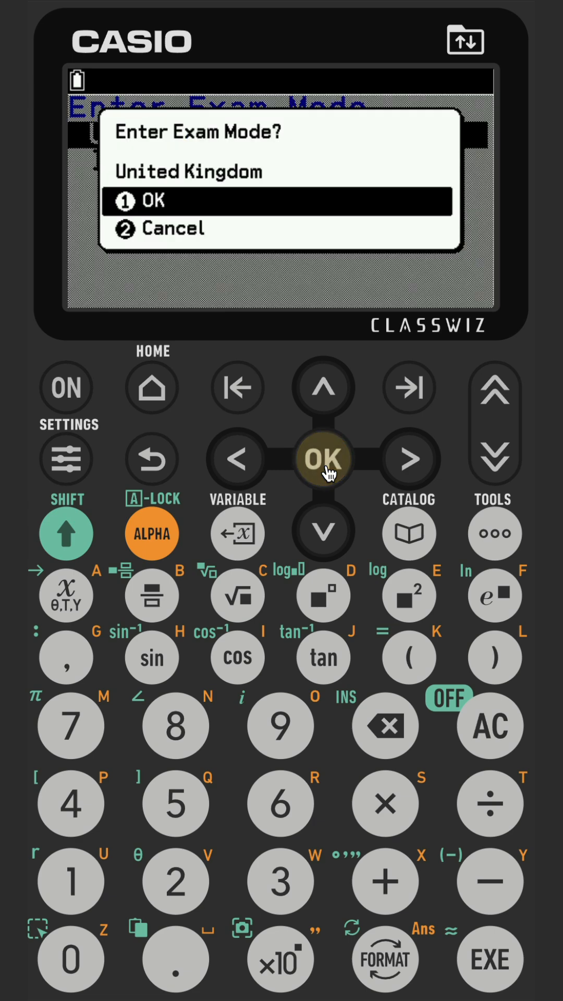